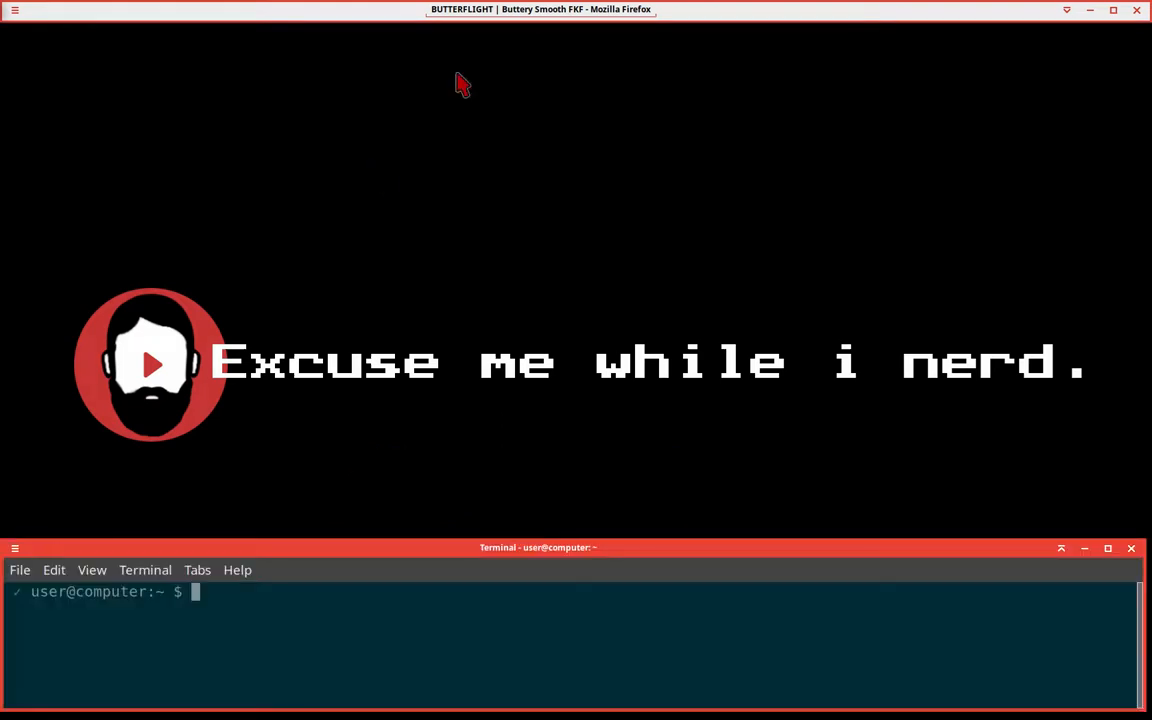
pyautogui.moveTo(620, 18)
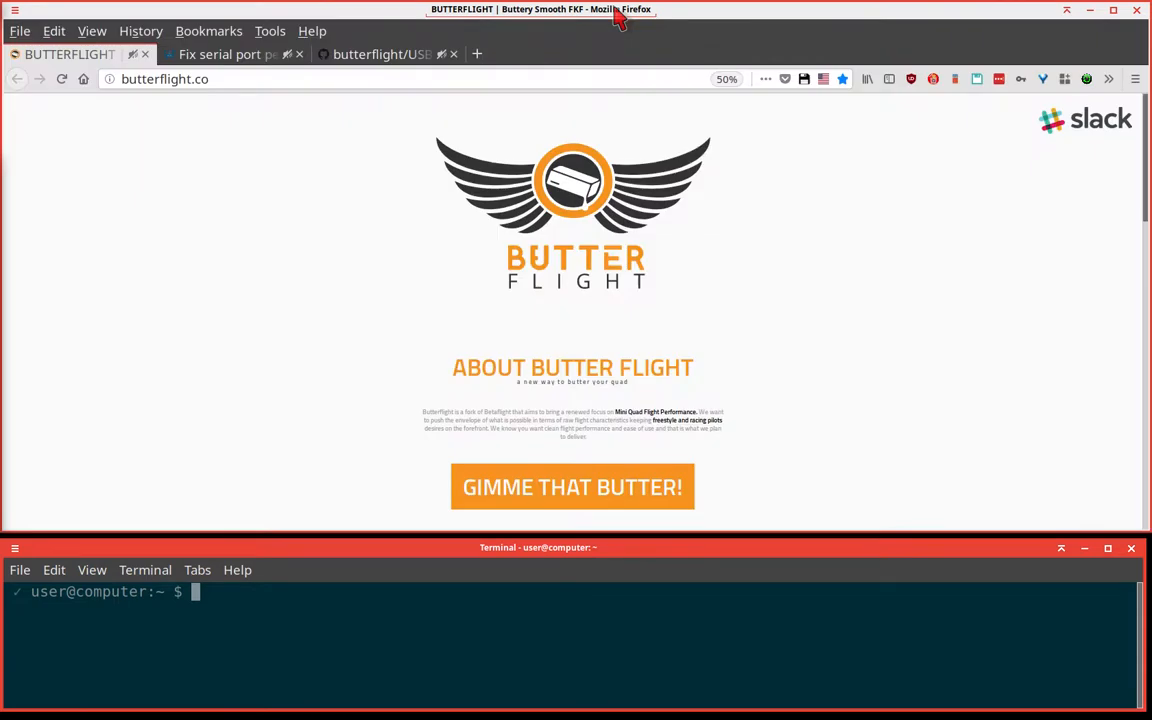
pyautogui.moveTo(580, 62)
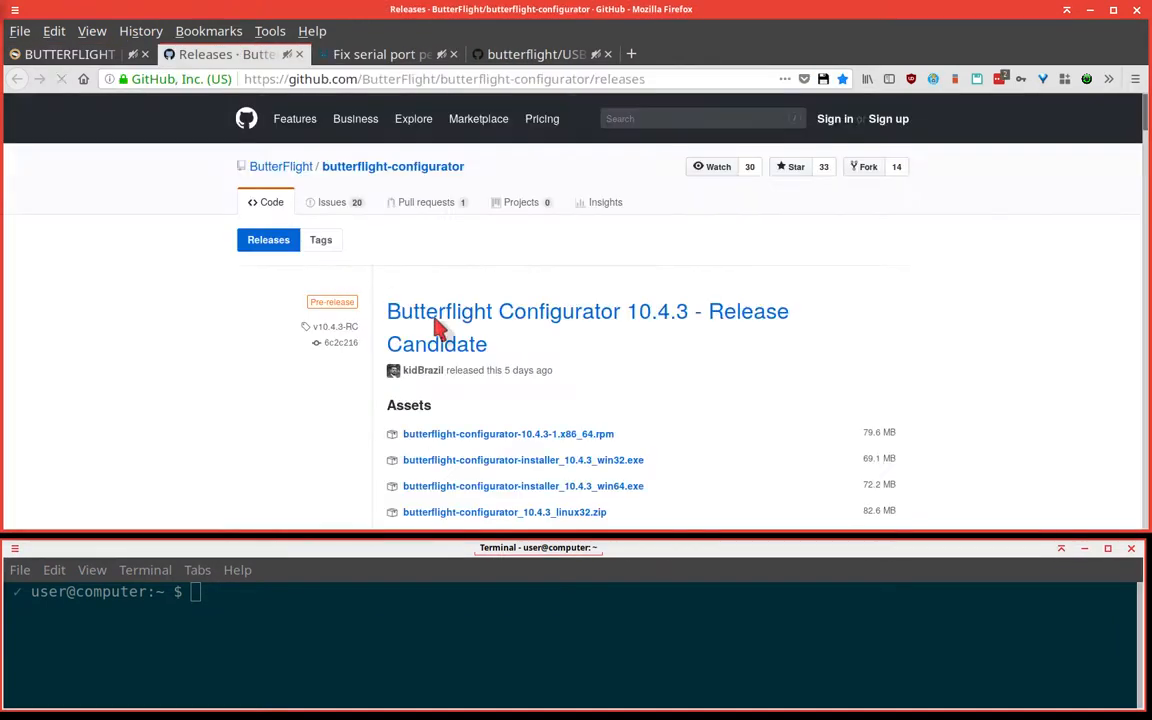
# - Scroll down to the release Assets and copy the linux64.zip link location
pyautogui.scroll(-3)
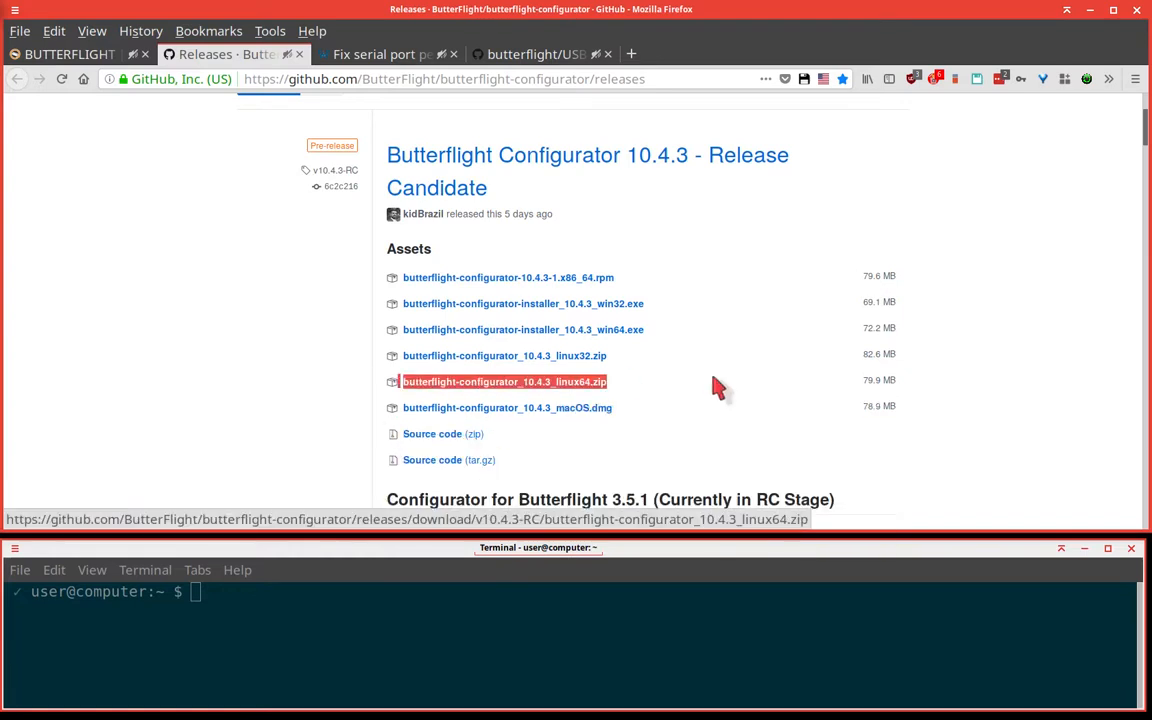
pyautogui.rightClick(501, 381)
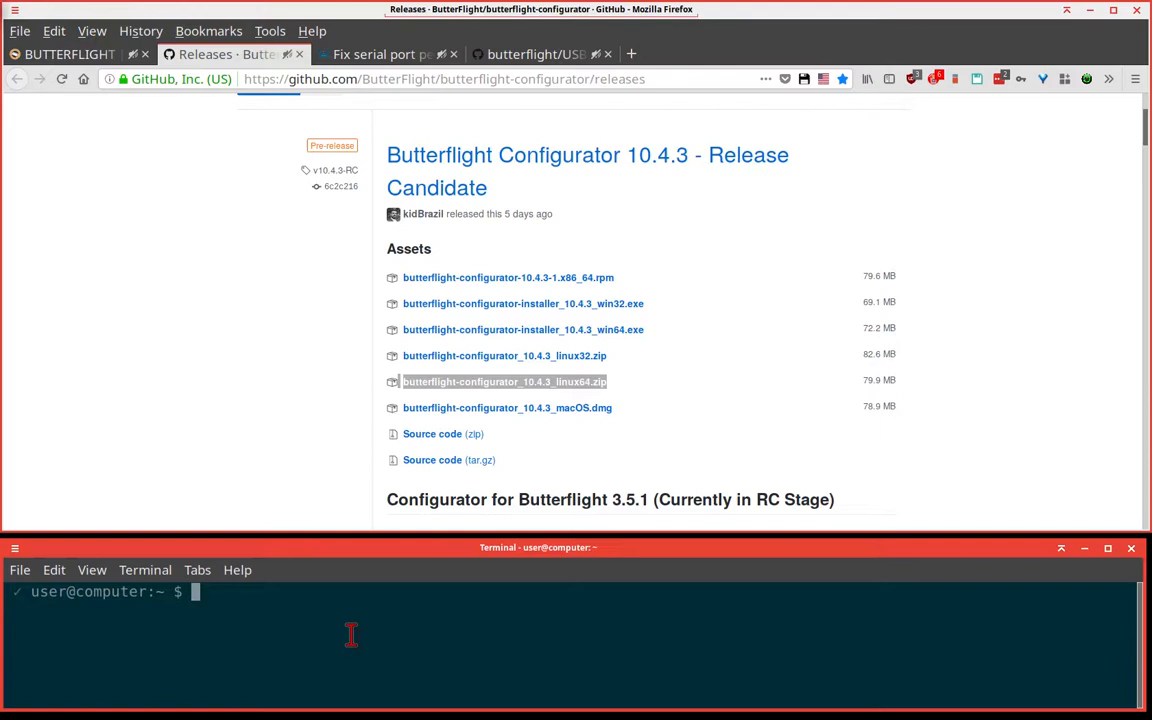
# - Run curl -L -O with the copied link to fetch butterflight-configurator_10.4.3_linux64.zip
pyautogui.write('curl')
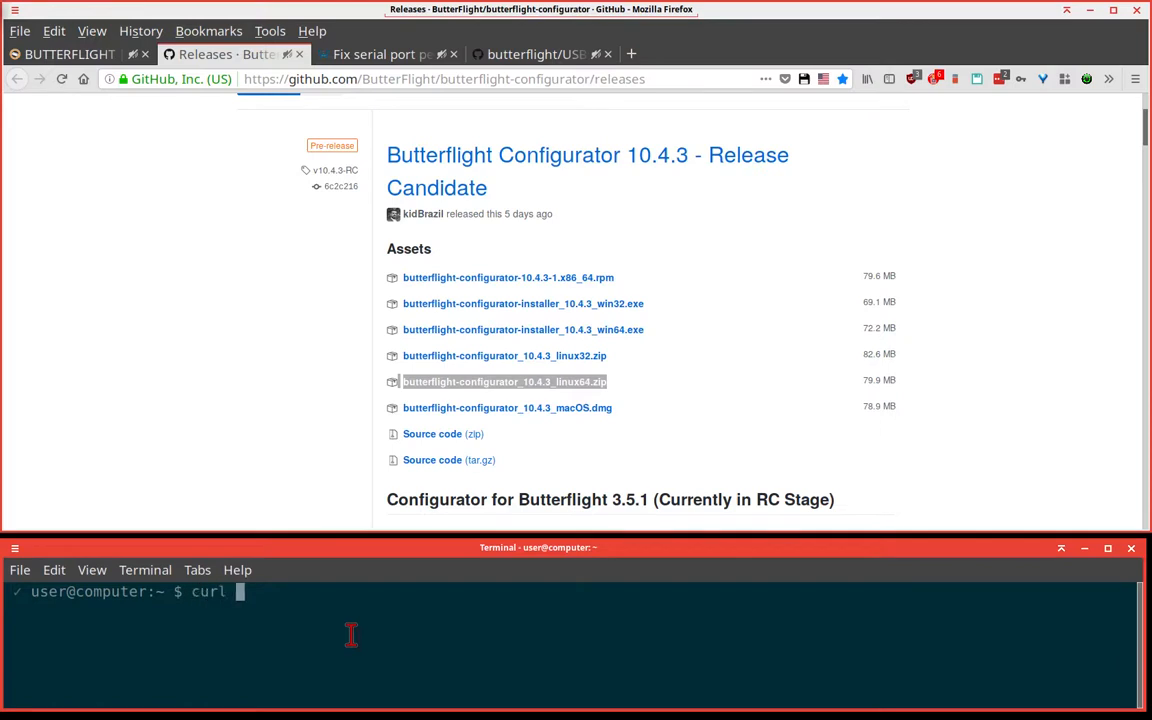
pyautogui.write('-L -')
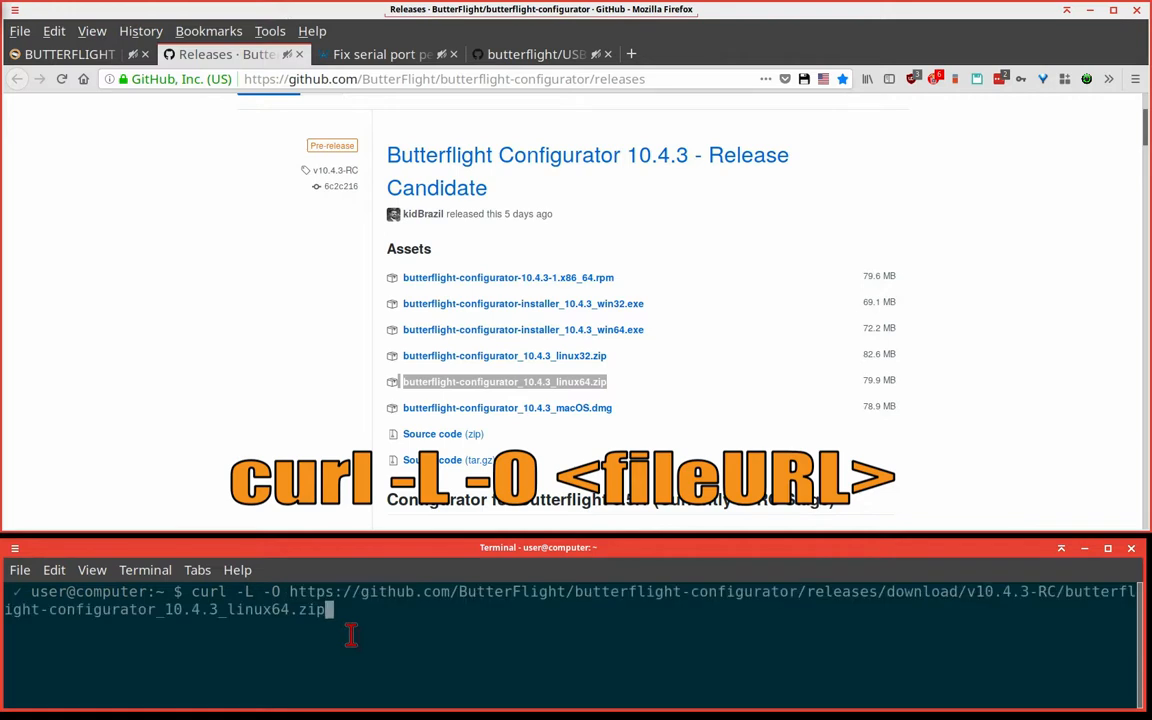
pyautogui.press('Return')
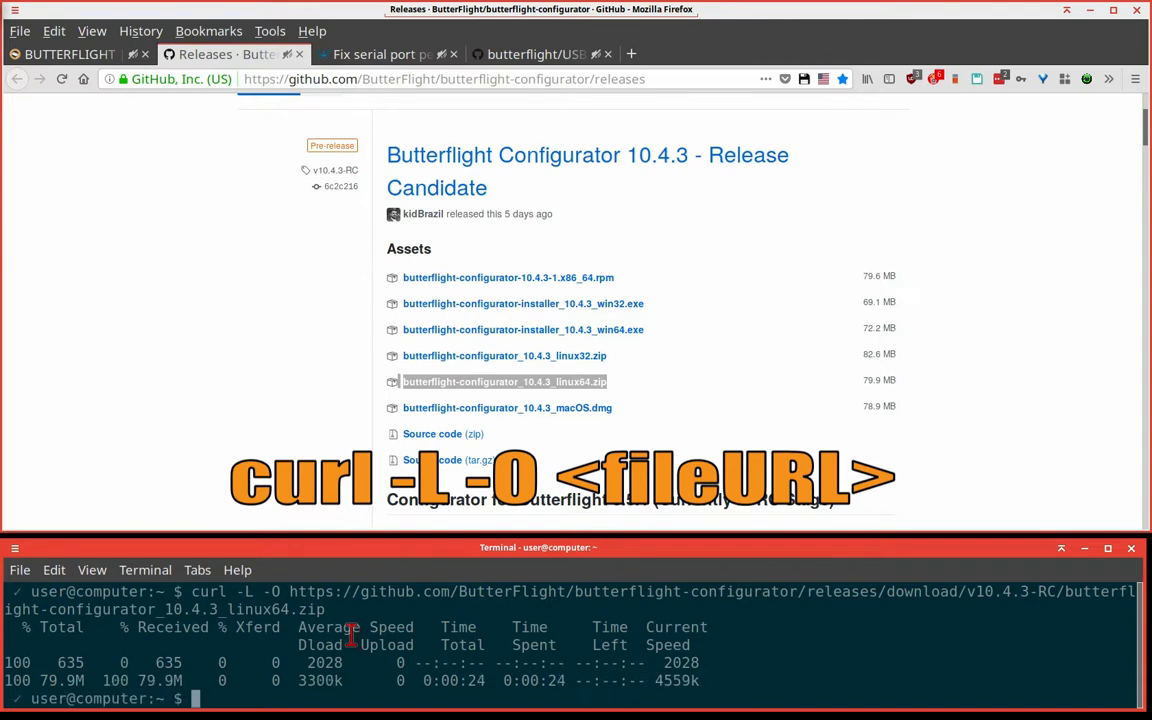
# - Unzip butterflight-configurator_10.4.3_linux64.zip into the home directory
pyautogui.write('unzip')
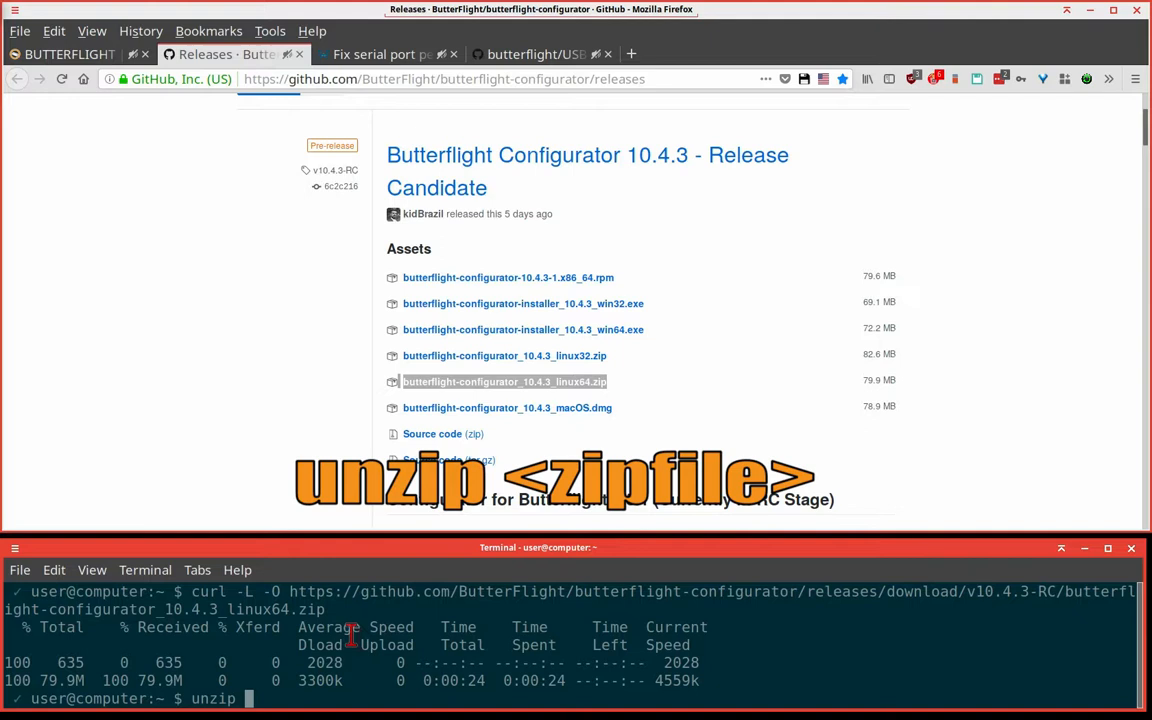
pyautogui.write('butterflight-configurator_10.4.3_linux64.zip')
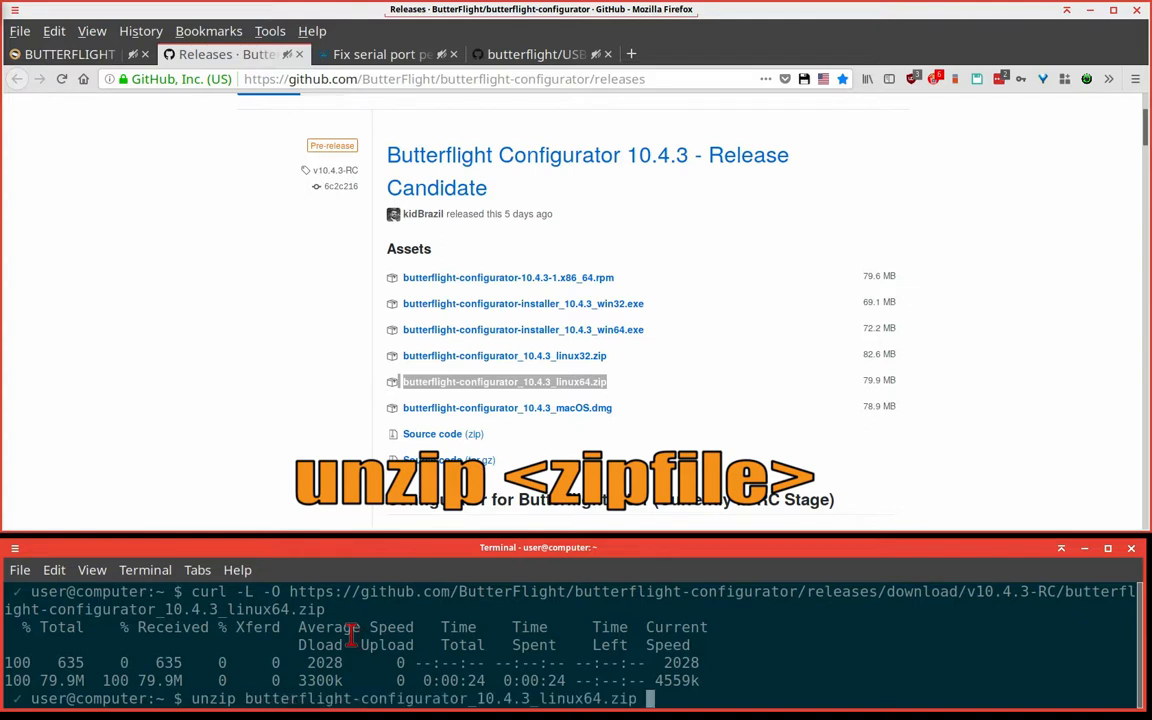
pyautogui.press('Return')
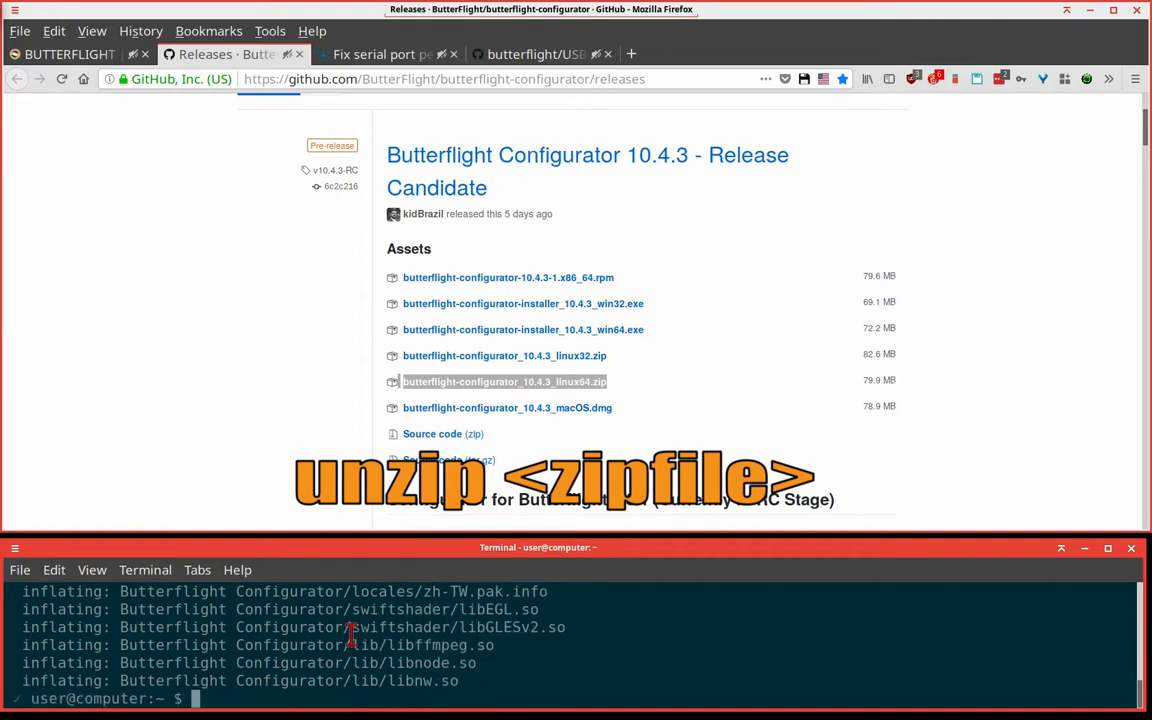
pyautogui.write('cd')
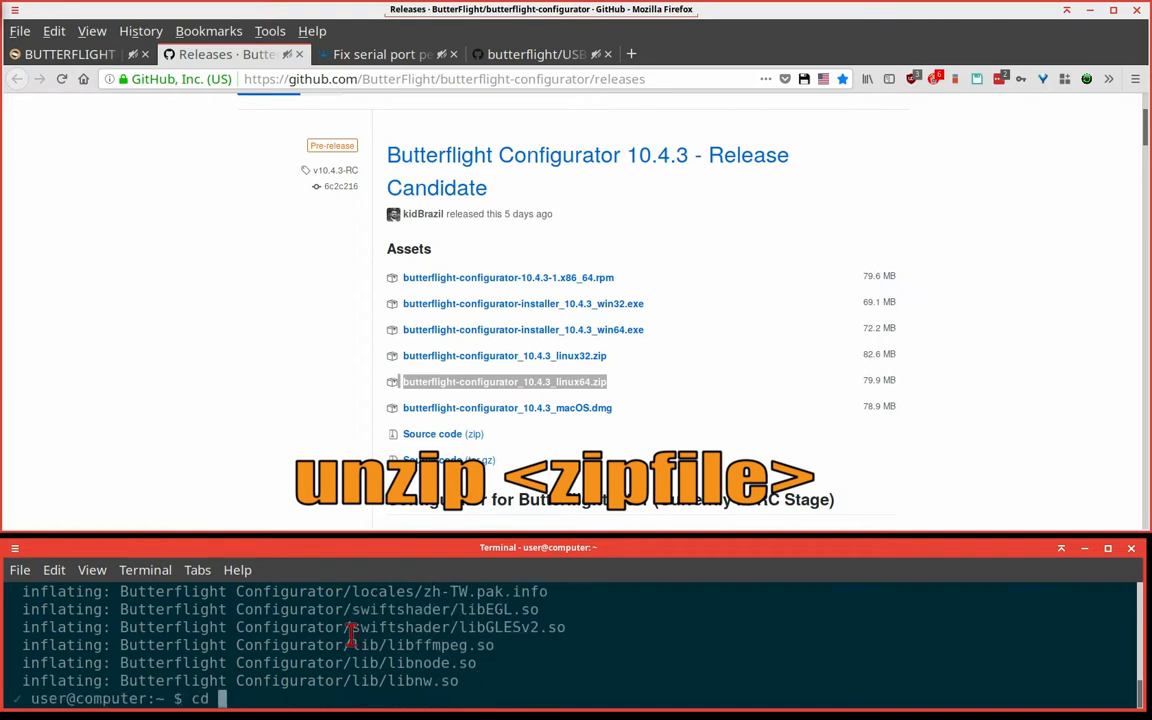